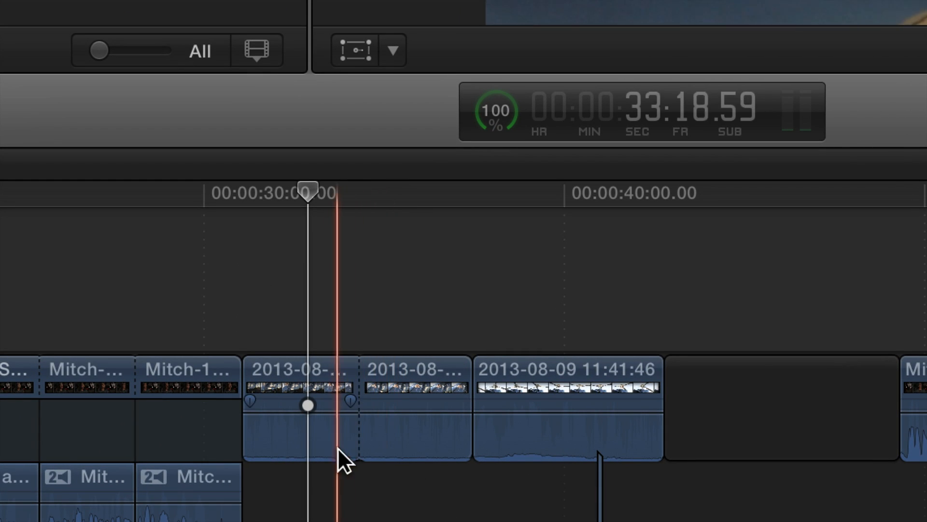
# Step: Blade the Powell aerial at the playhead and drop its first part's Global saturation to -100%
pyautogui.click(505, 473)
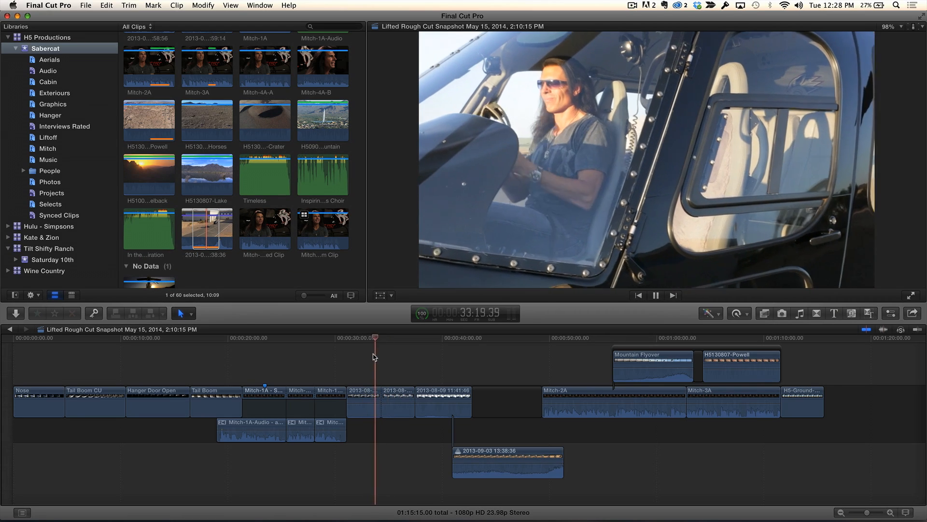
pyautogui.click(655, 295)
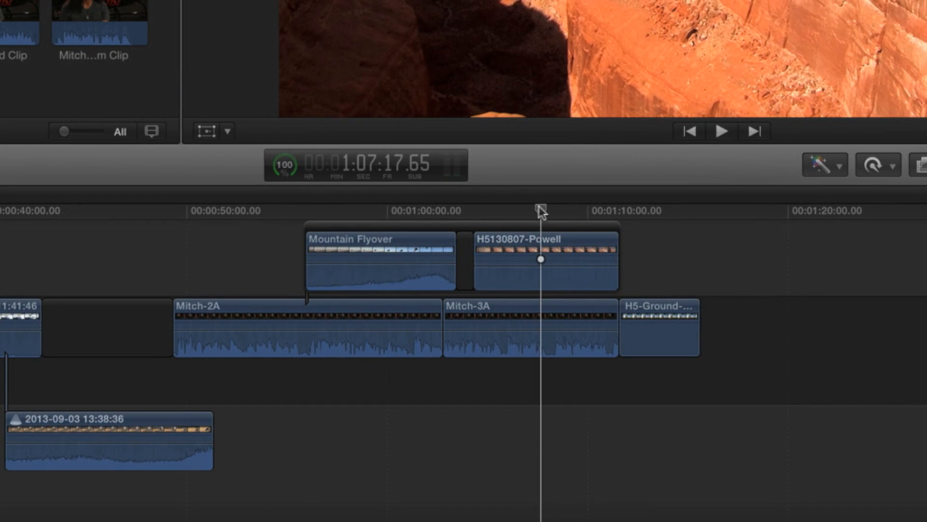
pyautogui.click(541, 258)
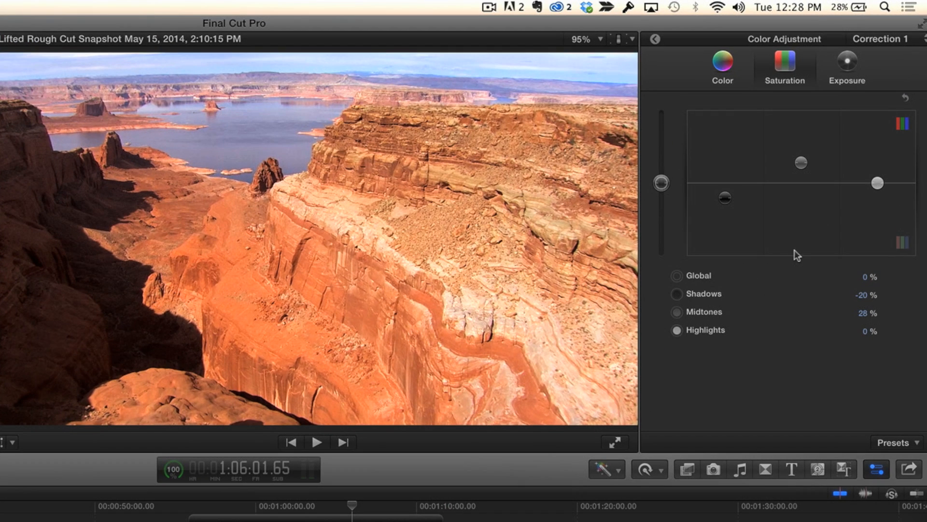
pyautogui.moveTo(732, 153)
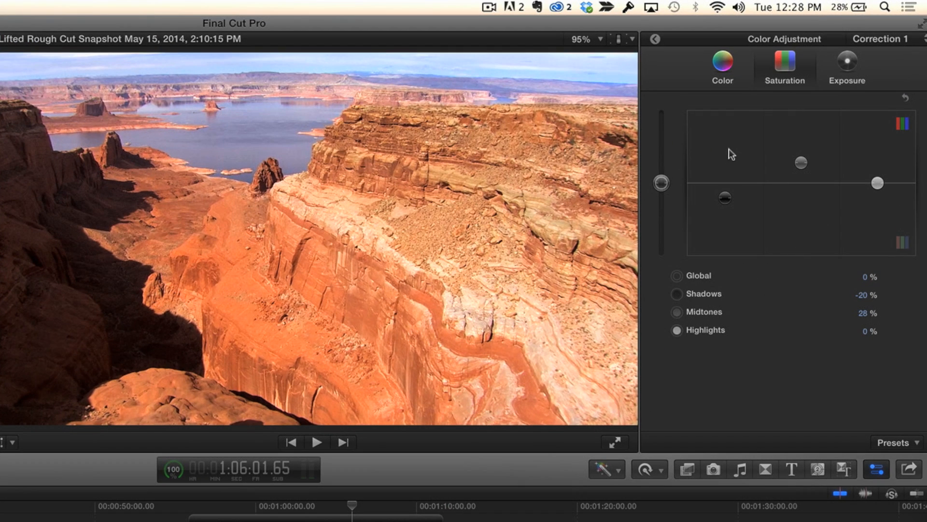
pyautogui.moveTo(661, 182); pyautogui.dragTo(661, 242)
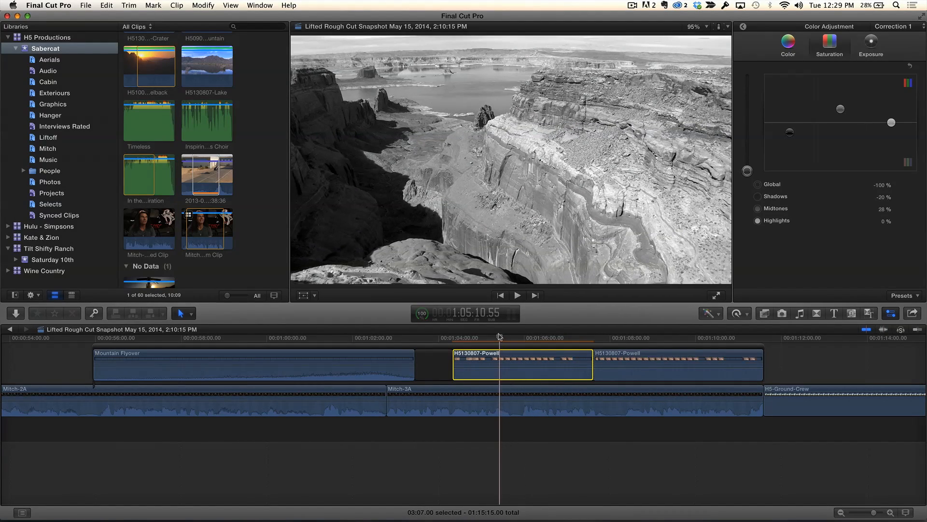
# Step: Preview the black-and-white-to-colour change, then add a Cross Dissolve at that edit point
pyautogui.click(517, 295)
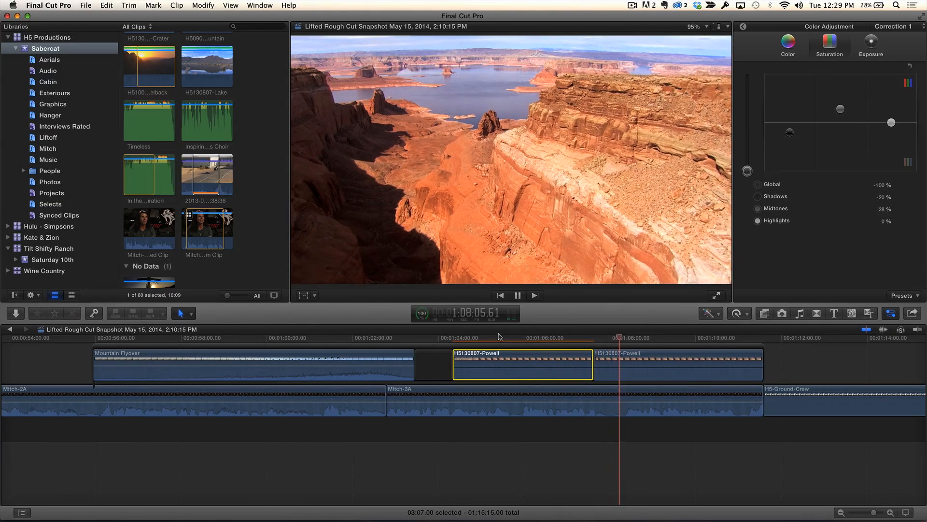
pyautogui.click(518, 296)
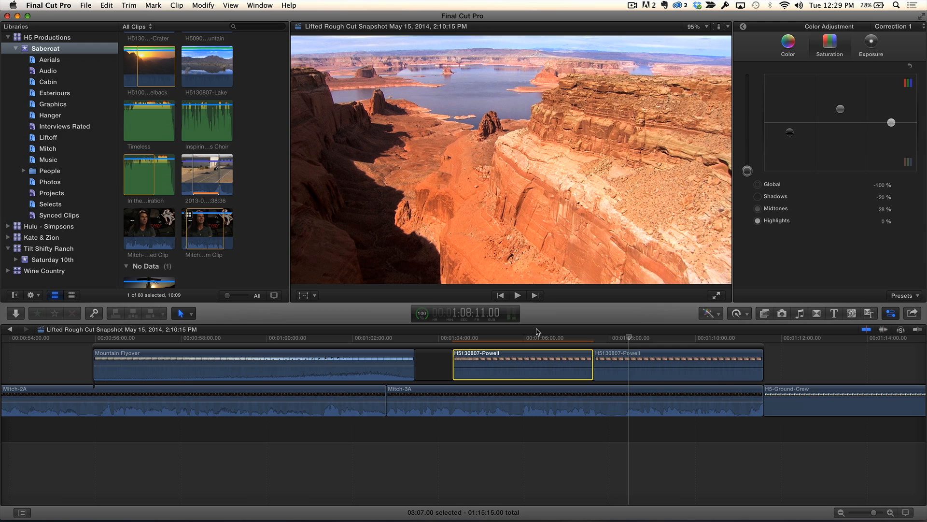
pyautogui.click(596, 337)
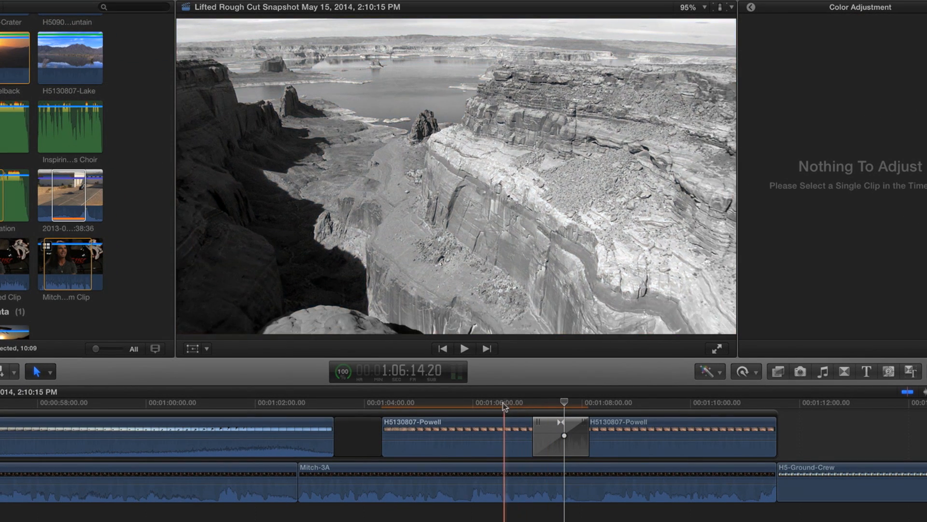
# Step: Delete the Cross Dissolve and select the straight cut with the Trim tool
pyautogui.click(465, 349)
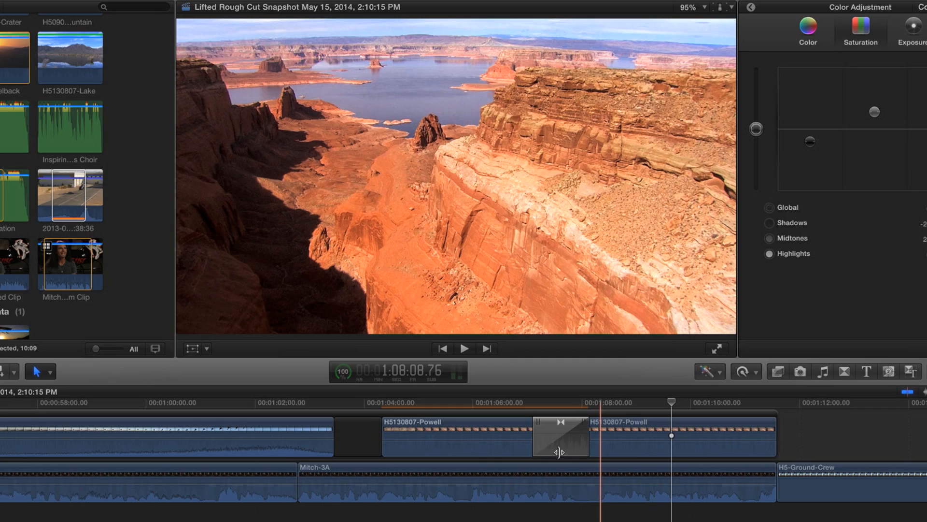
pyautogui.click(560, 437)
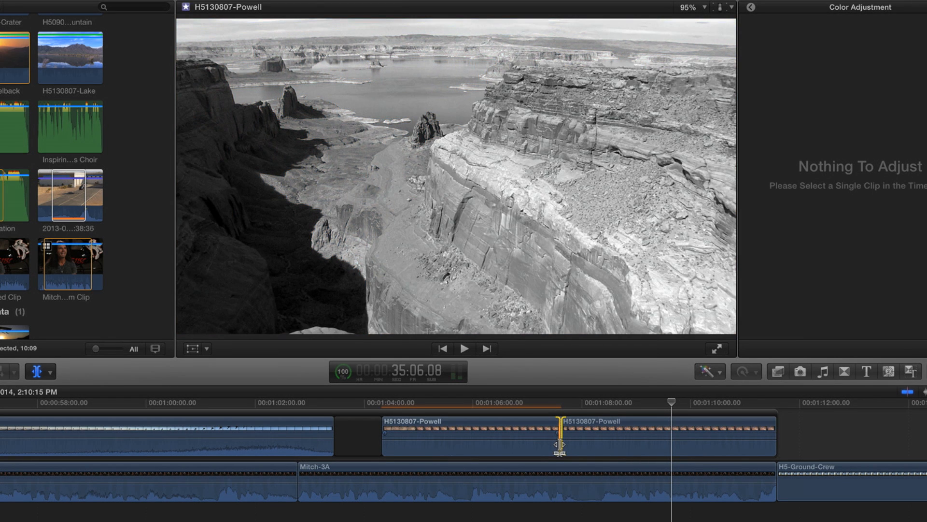
# Step: Roll the cut earlier and later several times, settling on its final position
pyautogui.moveTo(559, 432); pyautogui.dragTo(512, 432)
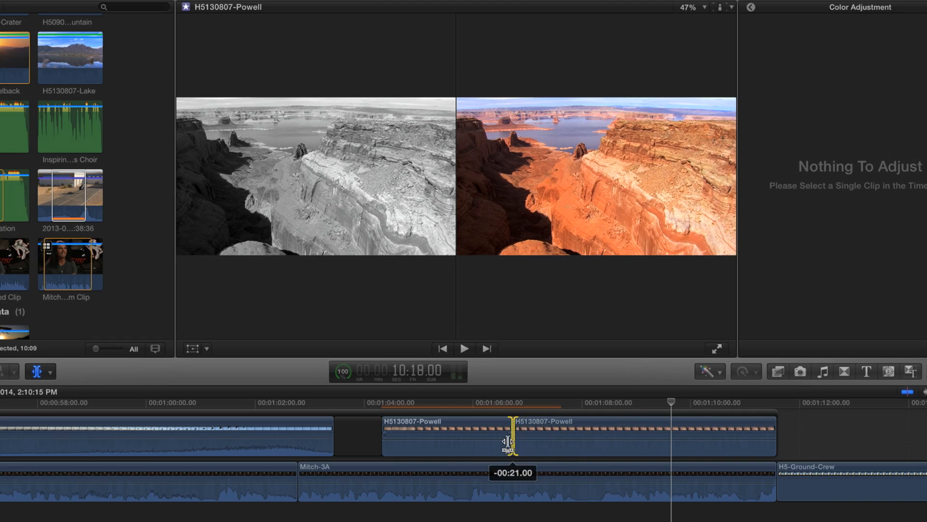
pyautogui.moveTo(510, 440); pyautogui.dragTo(580, 430)
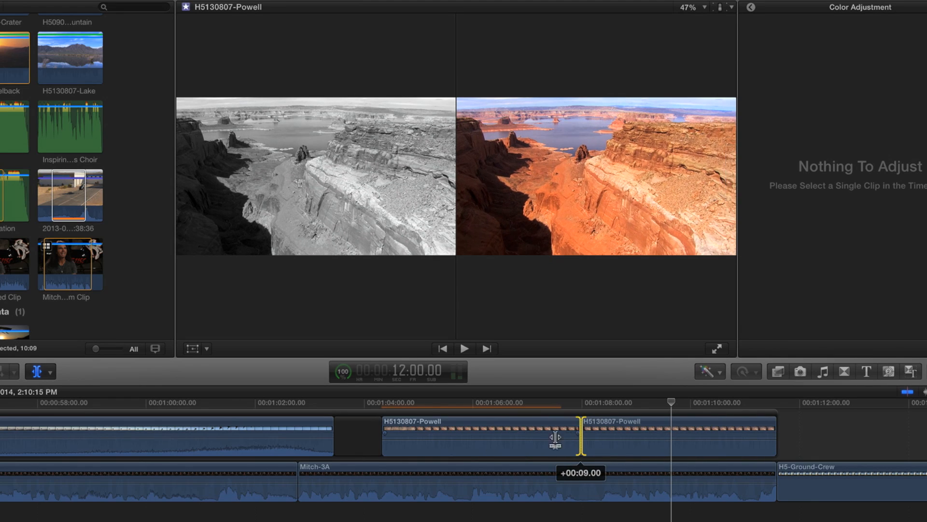
pyautogui.moveTo(579, 437); pyautogui.dragTo(467, 437)
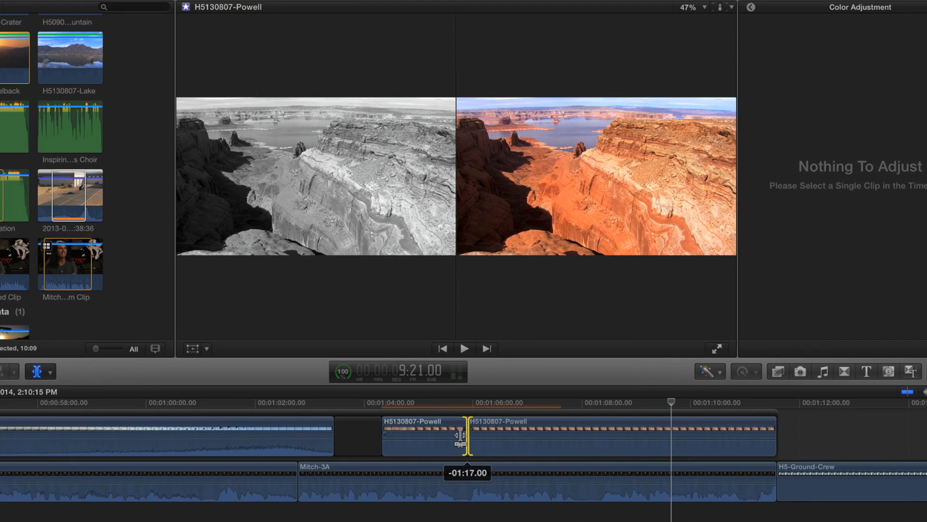
pyautogui.moveTo(467, 432); pyautogui.dragTo(571, 432)
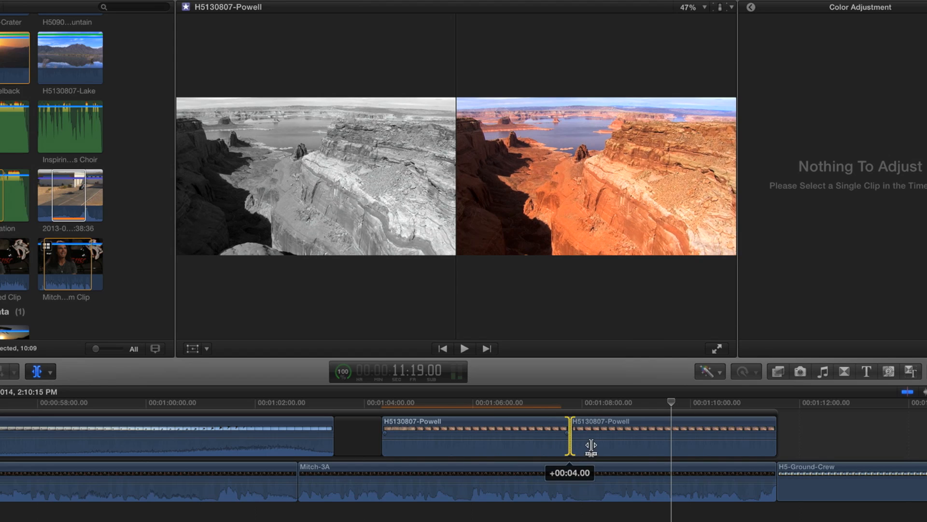
pyautogui.moveTo(590, 445); pyautogui.dragTo(575, 439)
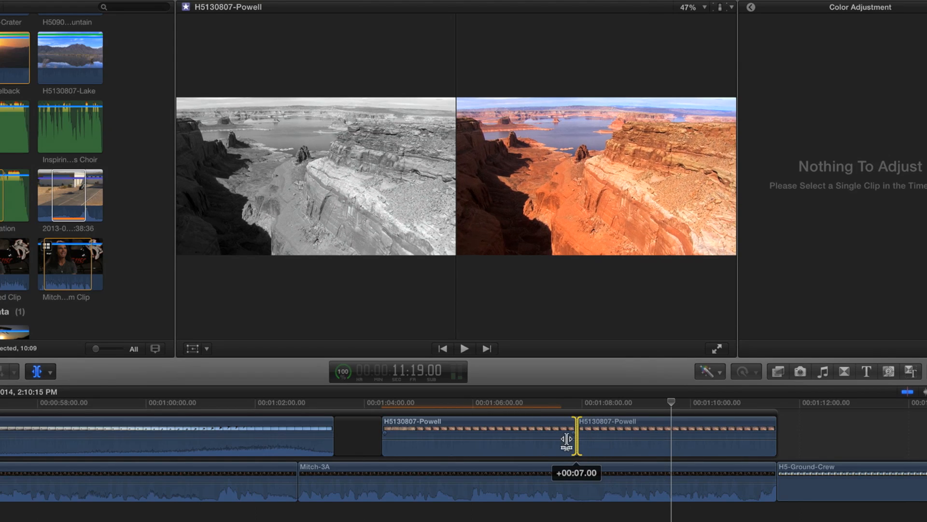
pyautogui.moveTo(577, 438); pyautogui.dragTo(559, 437)
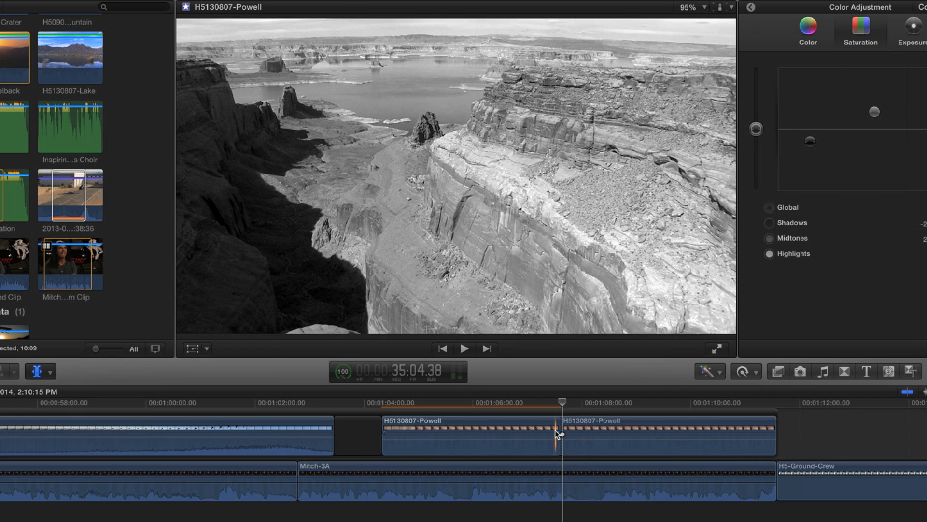
# Step: Nudge the cut slightly earlier, then scroll back to the interview section
pyautogui.moveTo(560, 434); pyautogui.dragTo(542, 434)
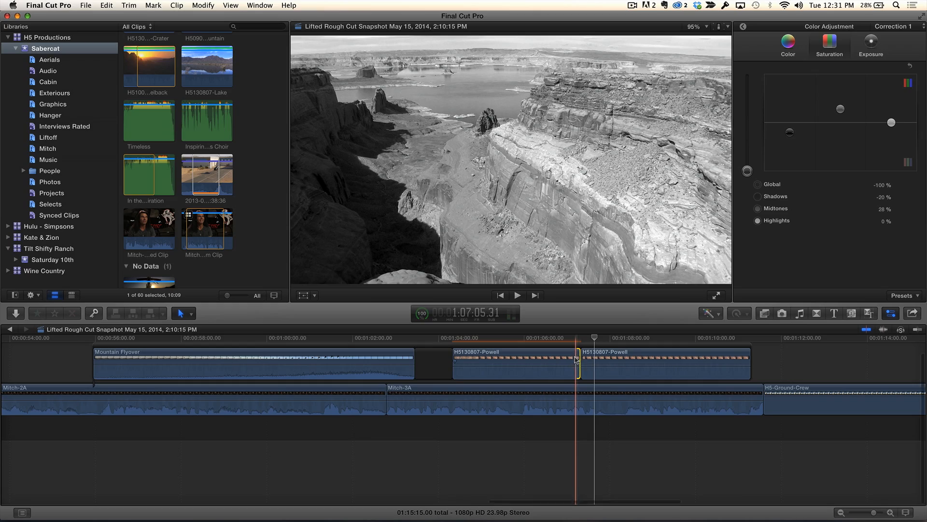
pyautogui.hscroll(-3)
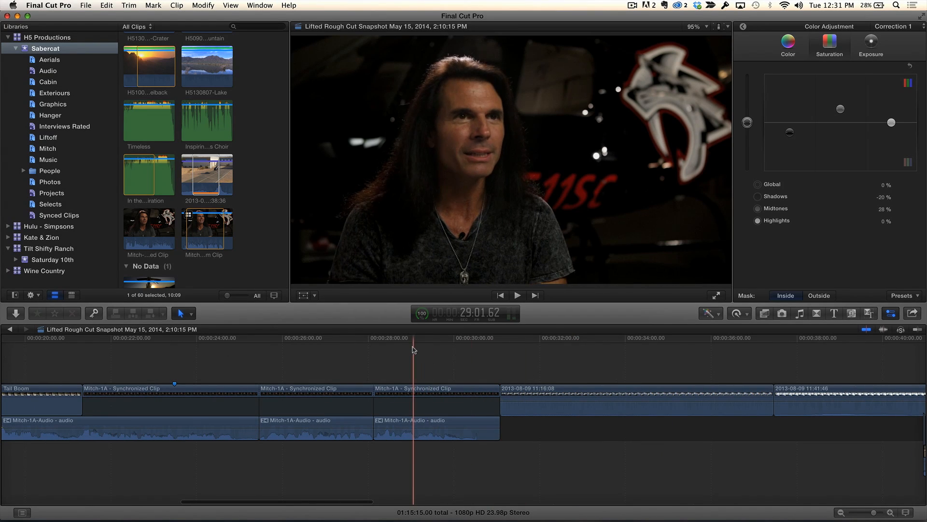
# Step: Select the Mitch-1A-Audio clip and mark an 11.6-second range inside it
pyautogui.click(437, 428)
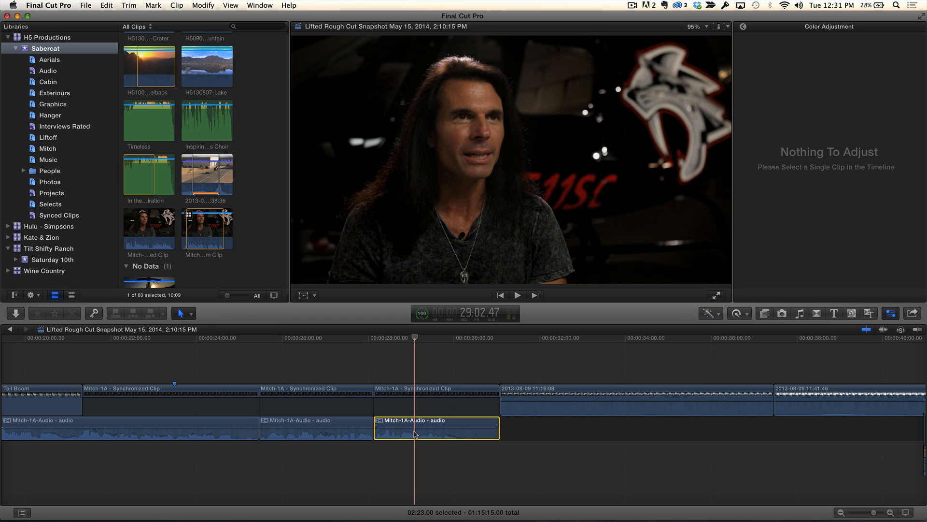
pyautogui.rightClick(414, 432)
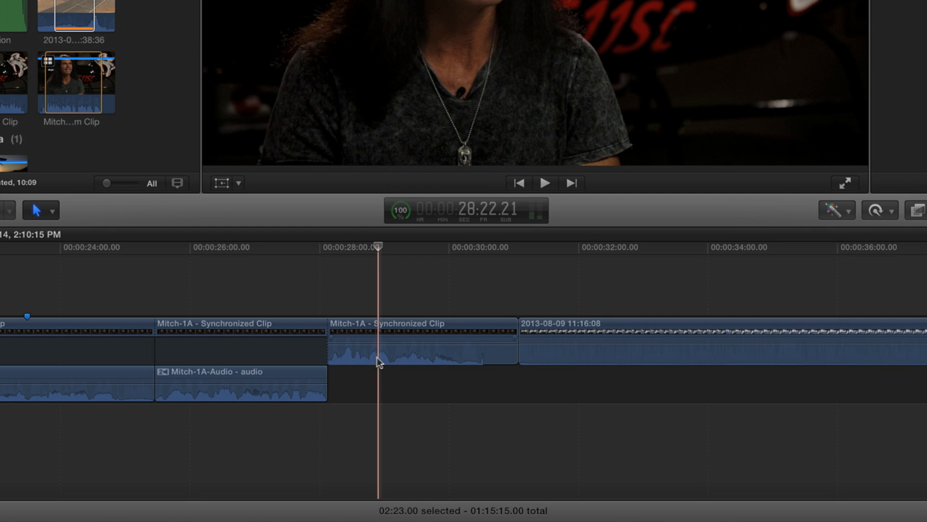
pyautogui.click(420, 324)
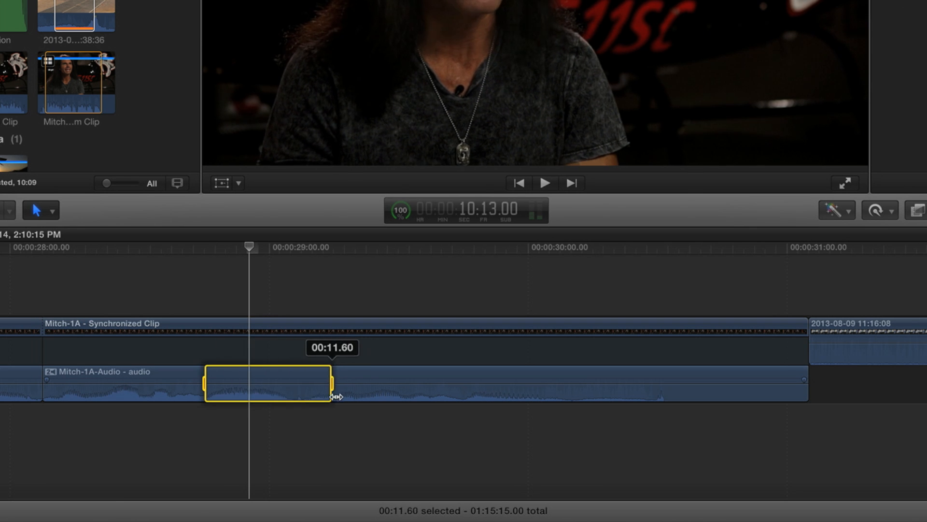
pyautogui.moveTo(331, 381); pyautogui.dragTo(376, 381)
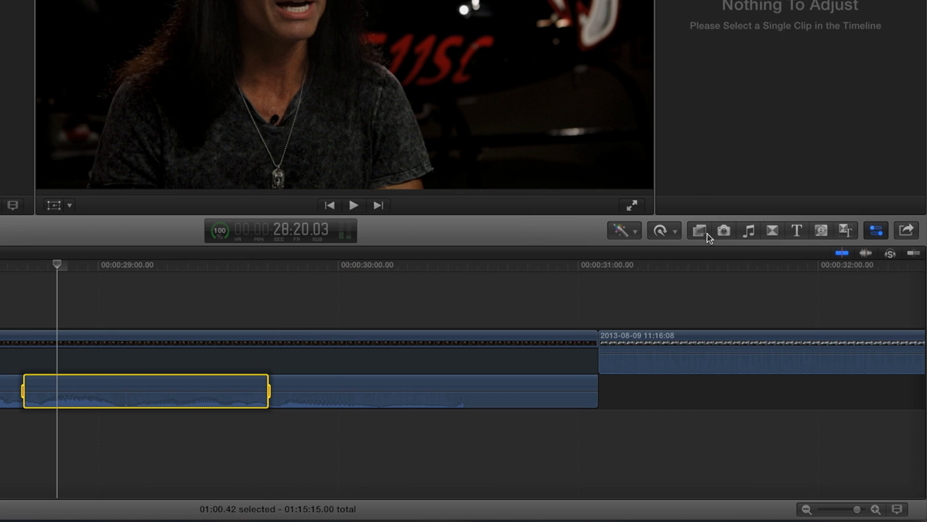
# Step: Search the Effects browser for 'chann' to filter to Channel EQ and Multichannel Gain
pyautogui.click(698, 230)
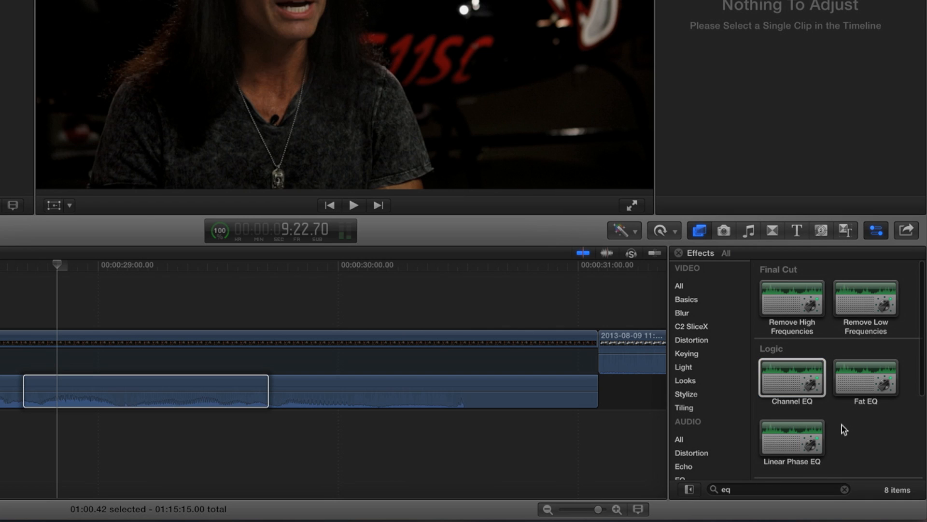
pyautogui.moveTo(854, 398)
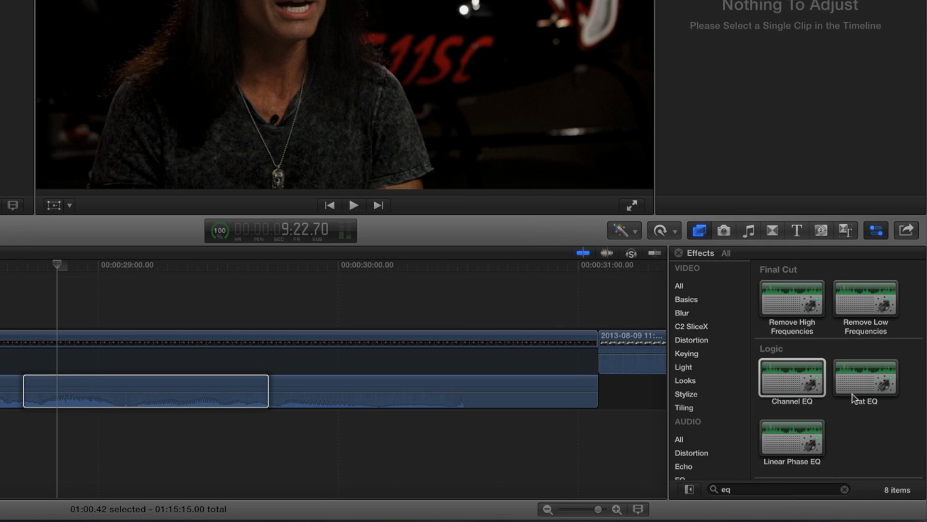
pyautogui.scroll(-3)
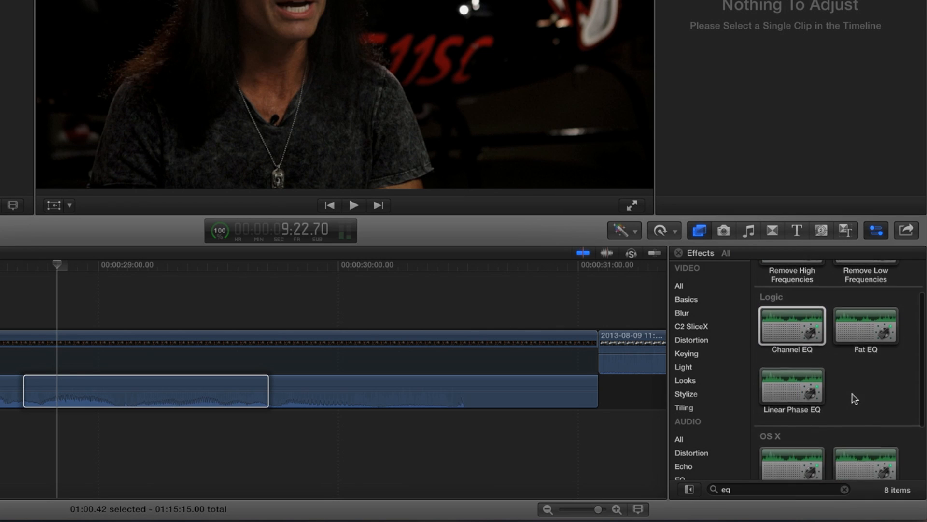
pyautogui.scroll(-3)
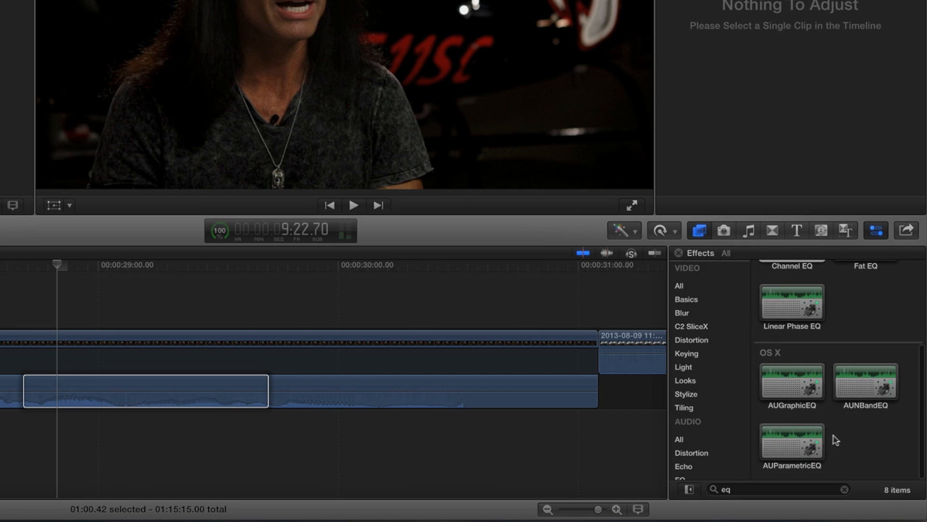
pyautogui.click(775, 489)
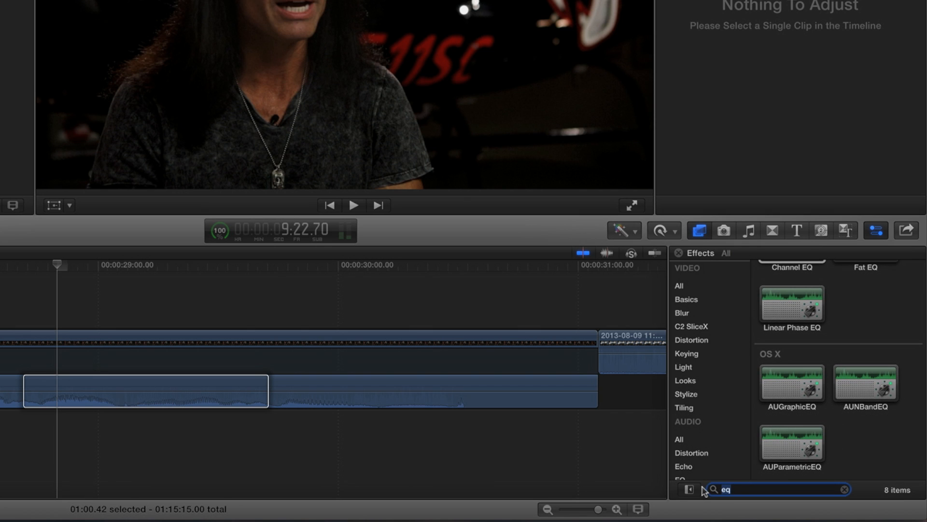
pyautogui.write('chann')
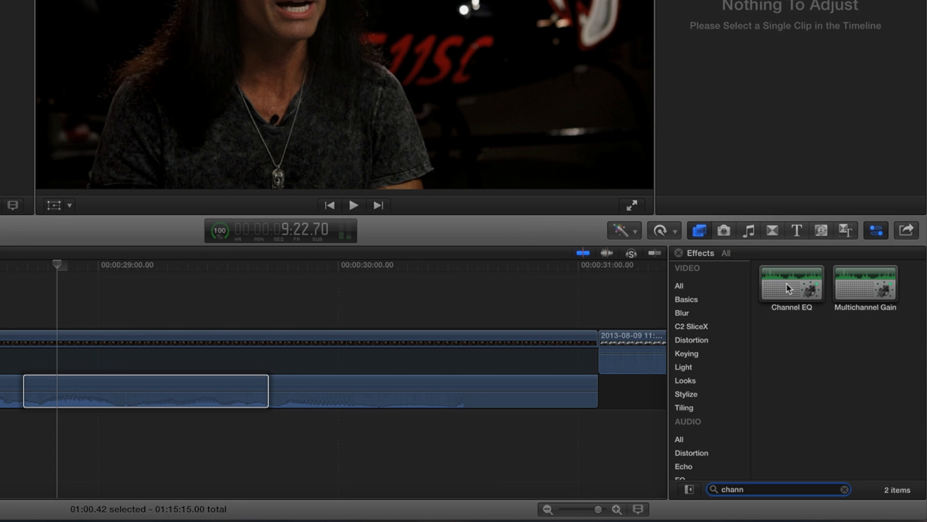
# Step: Drop Channel EQ onto the marked Mitch-1A audio range and review the result in the timeline
pyautogui.click(791, 286)
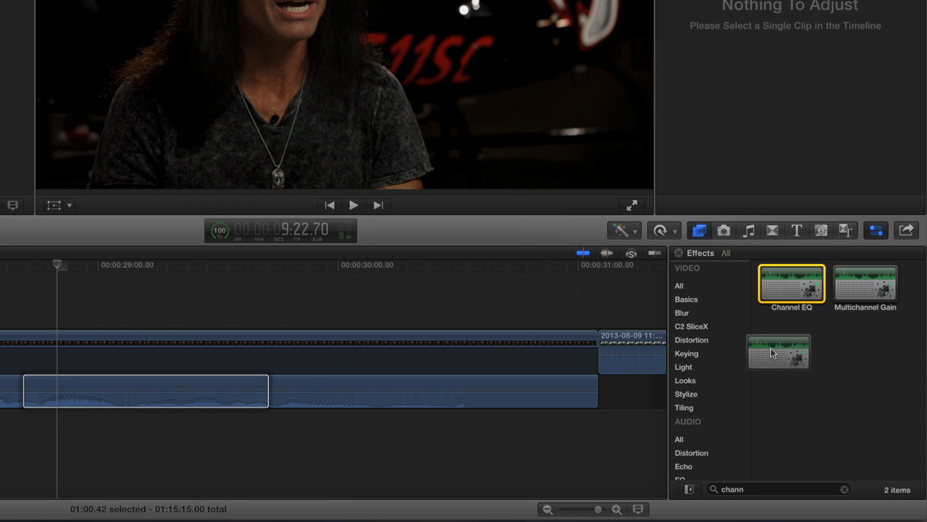
pyautogui.moveTo(778, 351); pyautogui.dragTo(371, 435)
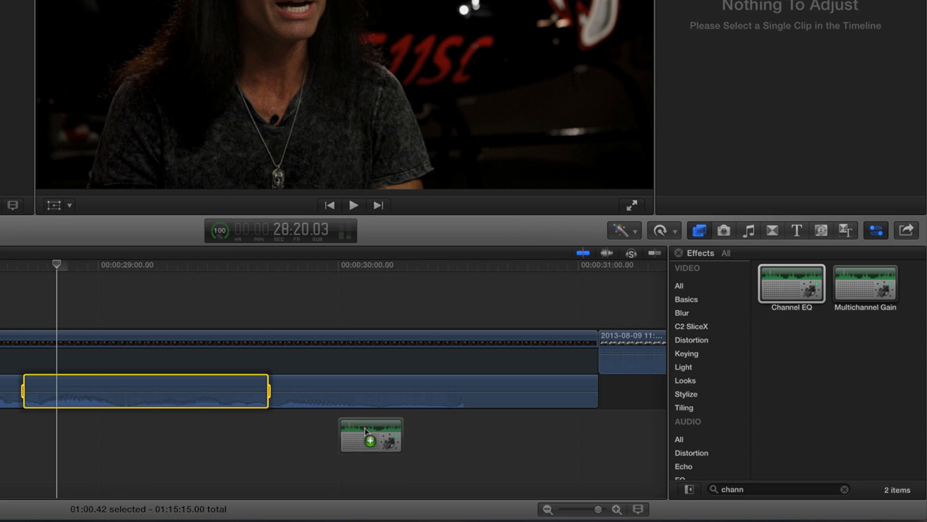
pyautogui.moveTo(371, 434); pyautogui.dragTo(354, 396)
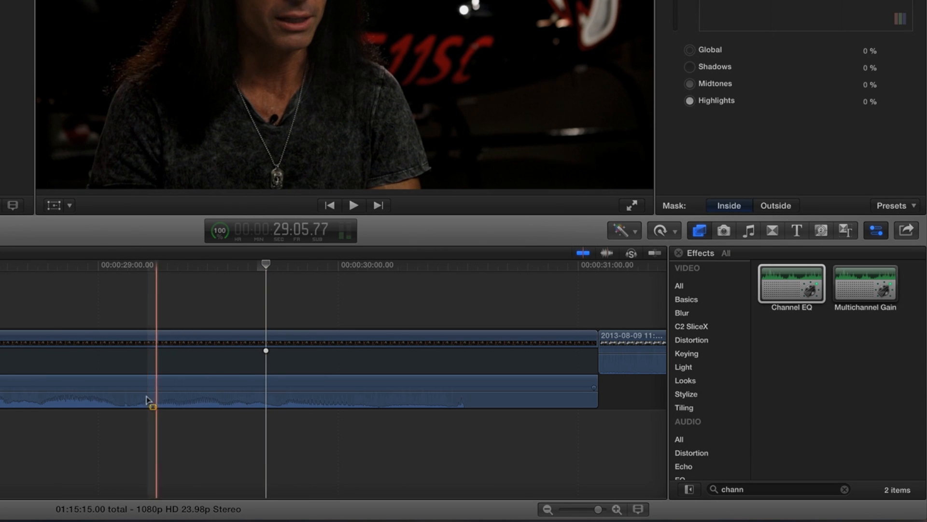
pyautogui.moveTo(154, 399); pyautogui.dragTo(112, 399)
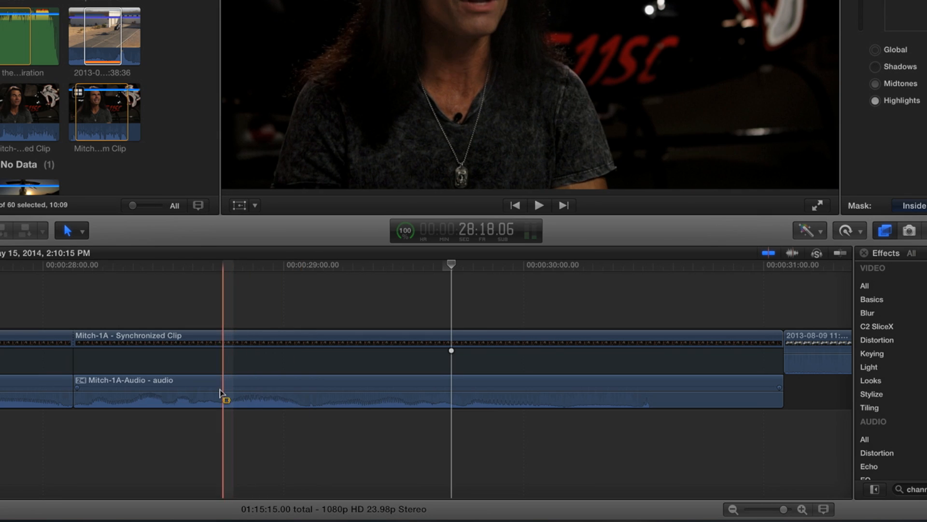
pyautogui.moveTo(226, 387); pyautogui.dragTo(499, 388)
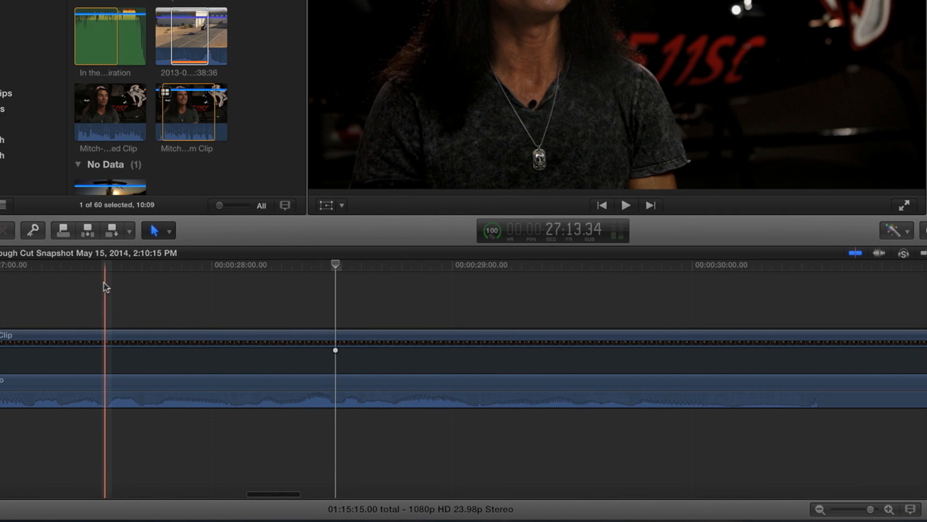
# Step: Blade the interview clip near 28 seconds and select the resulting middle section
pyautogui.click(106, 264)
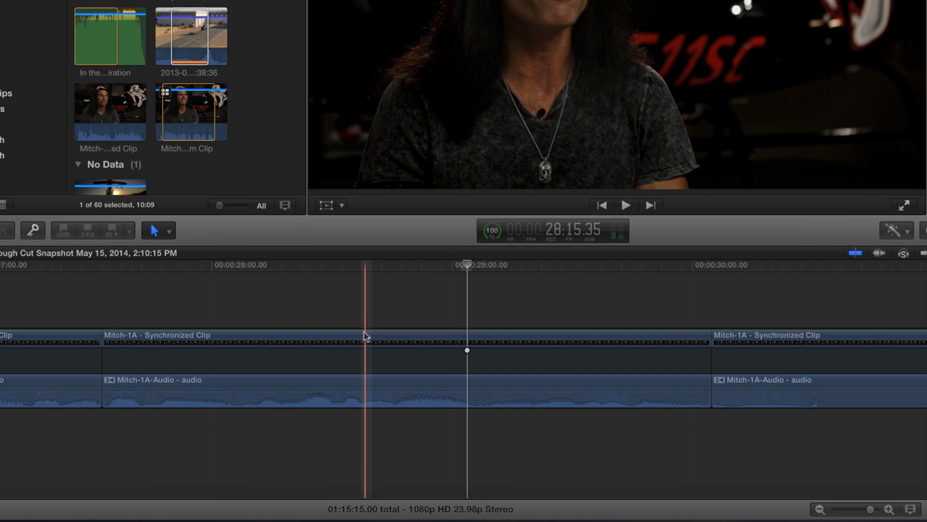
pyautogui.click(364, 337)
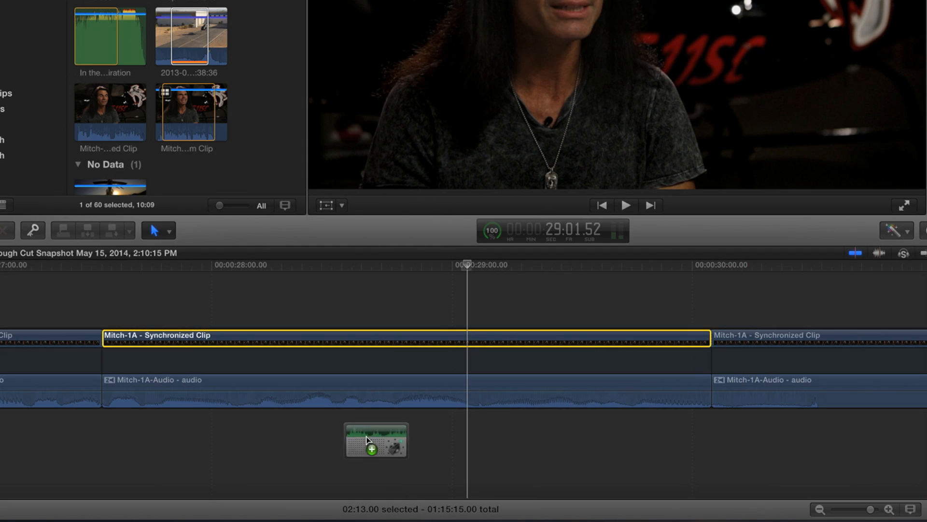
# Step: Drop Channel EQ onto the middle clip section only and play back the result
pyautogui.moveTo(376, 440); pyautogui.dragTo(363, 391)
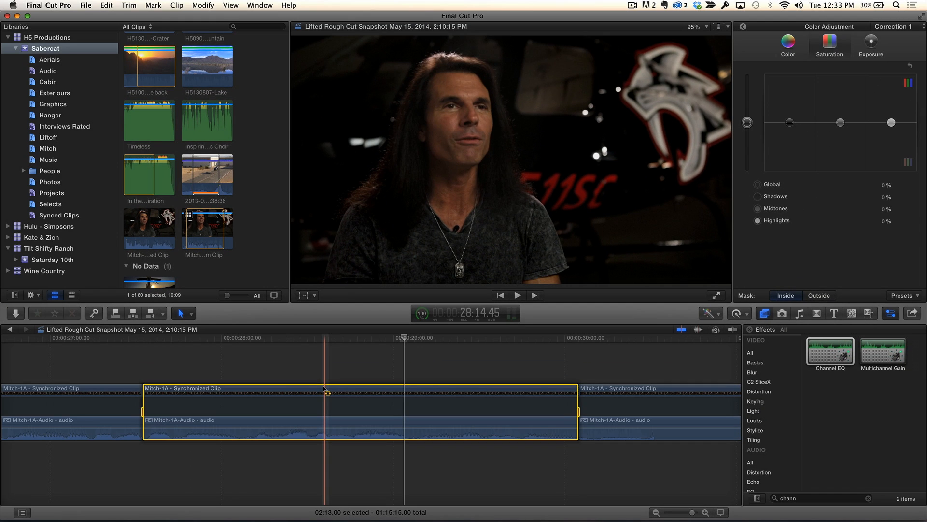
pyautogui.click(517, 296)
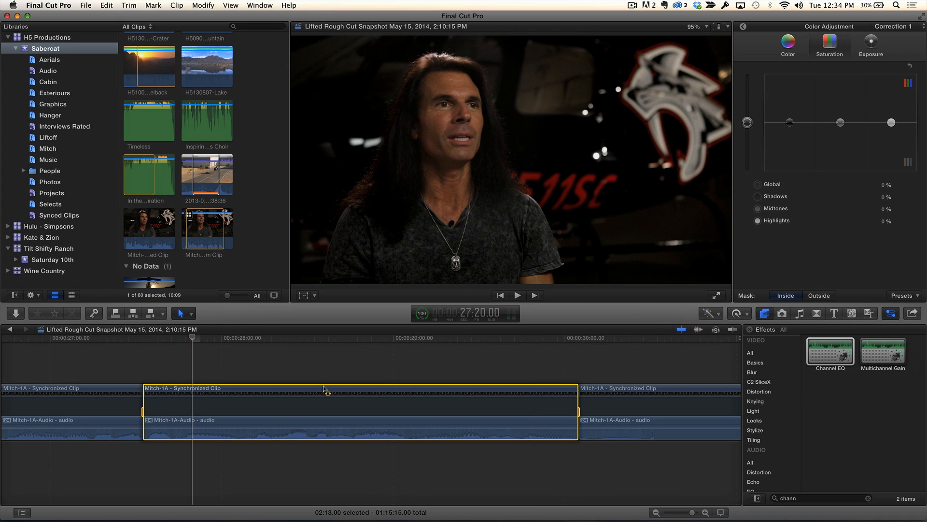
pyautogui.moveTo(744, 28)
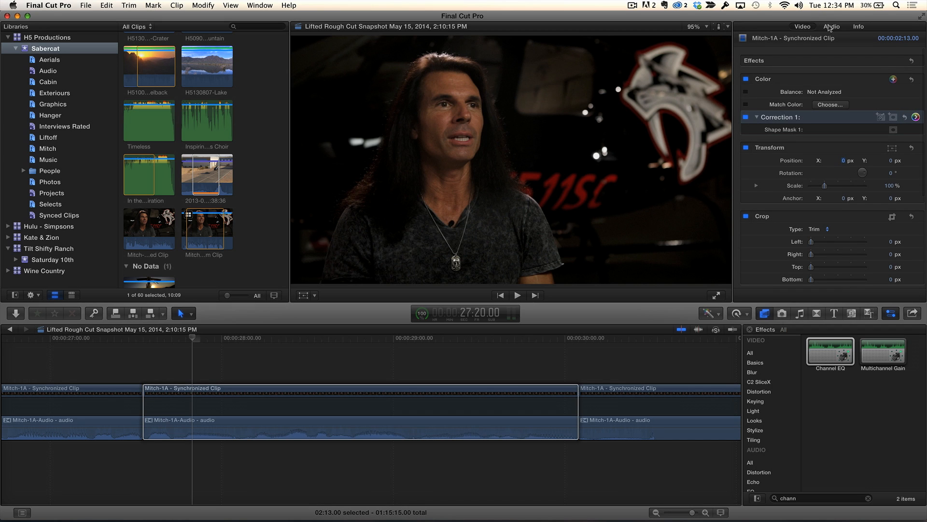
# Step: Show the middle Mitch-1A section's Audio settings and bring up its Graphic Equalizer, all bands flat
pyautogui.click(832, 26)
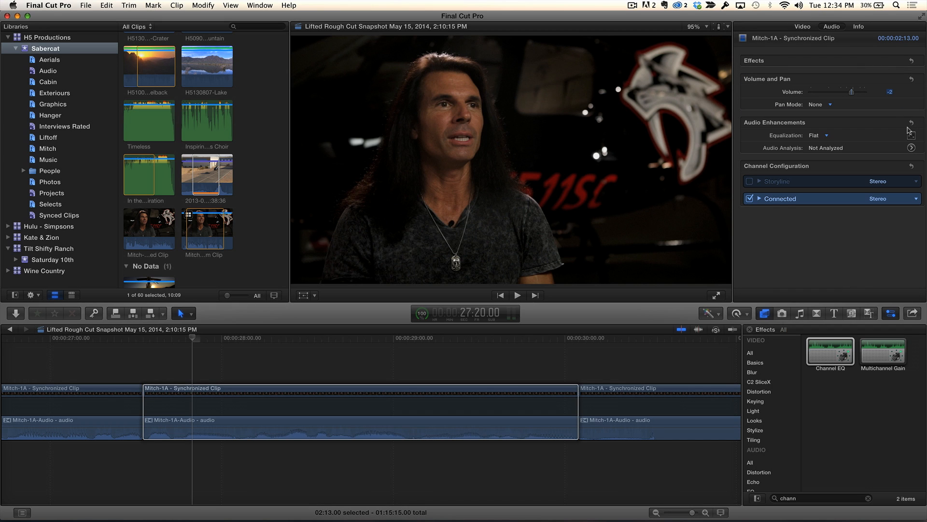
pyautogui.click(911, 135)
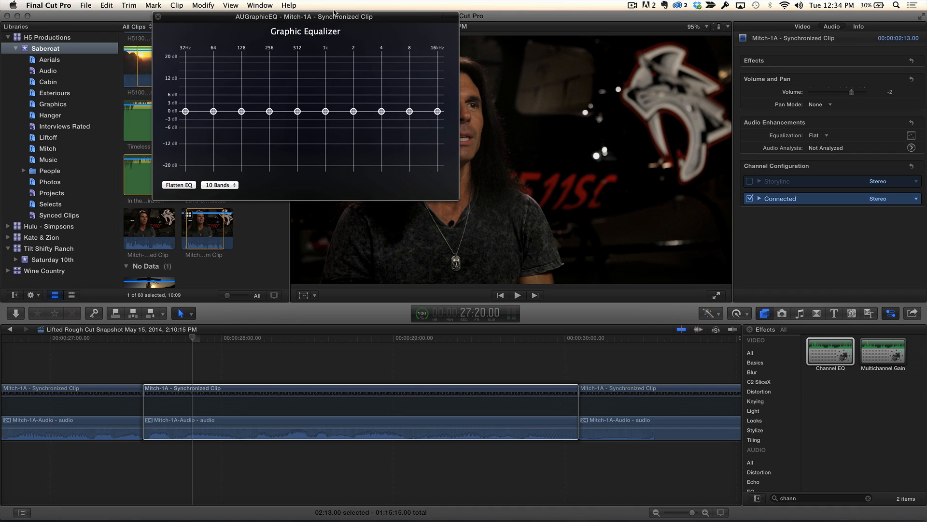
pyautogui.moveTo(306, 16); pyautogui.dragTo(262, 154)
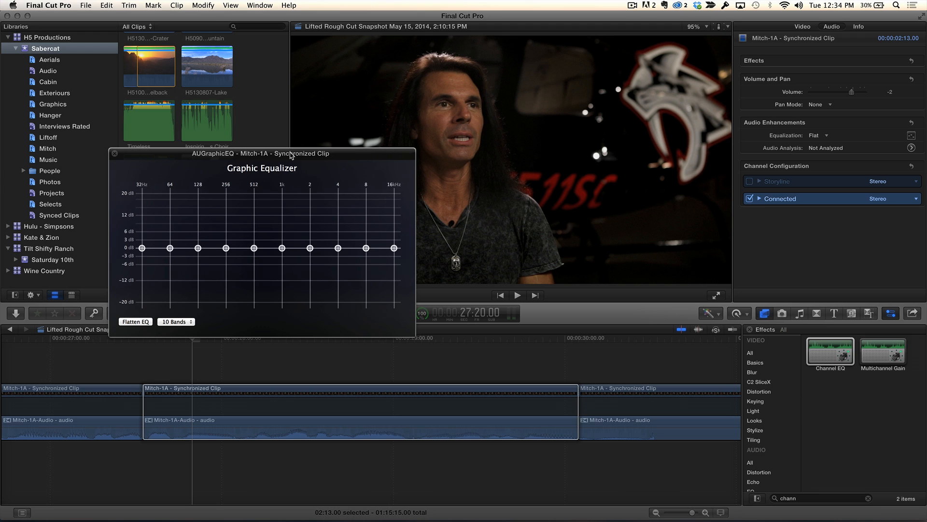
pyautogui.moveTo(86, 116)
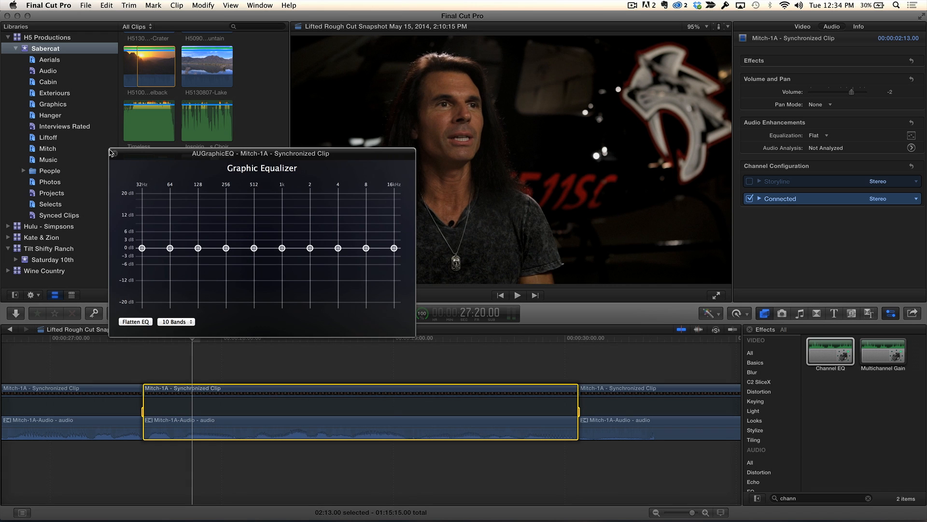
pyautogui.moveTo(125, 196)
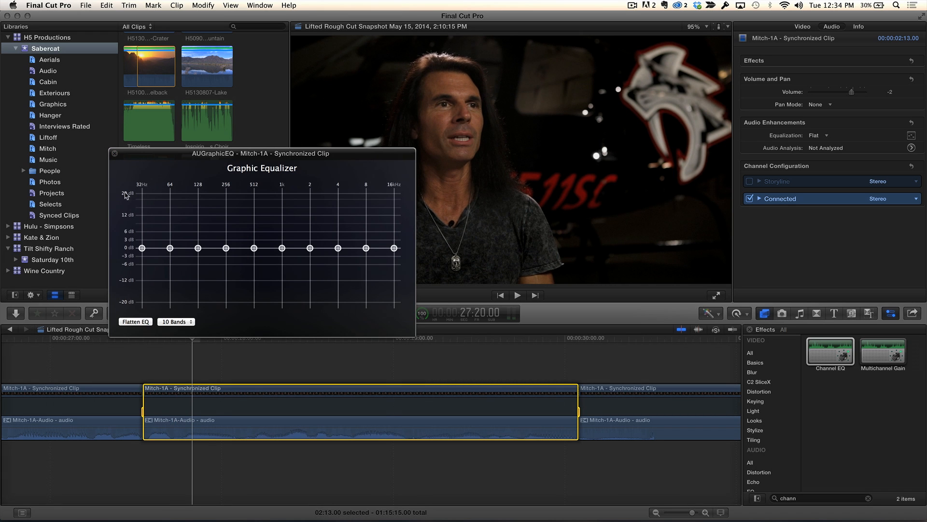